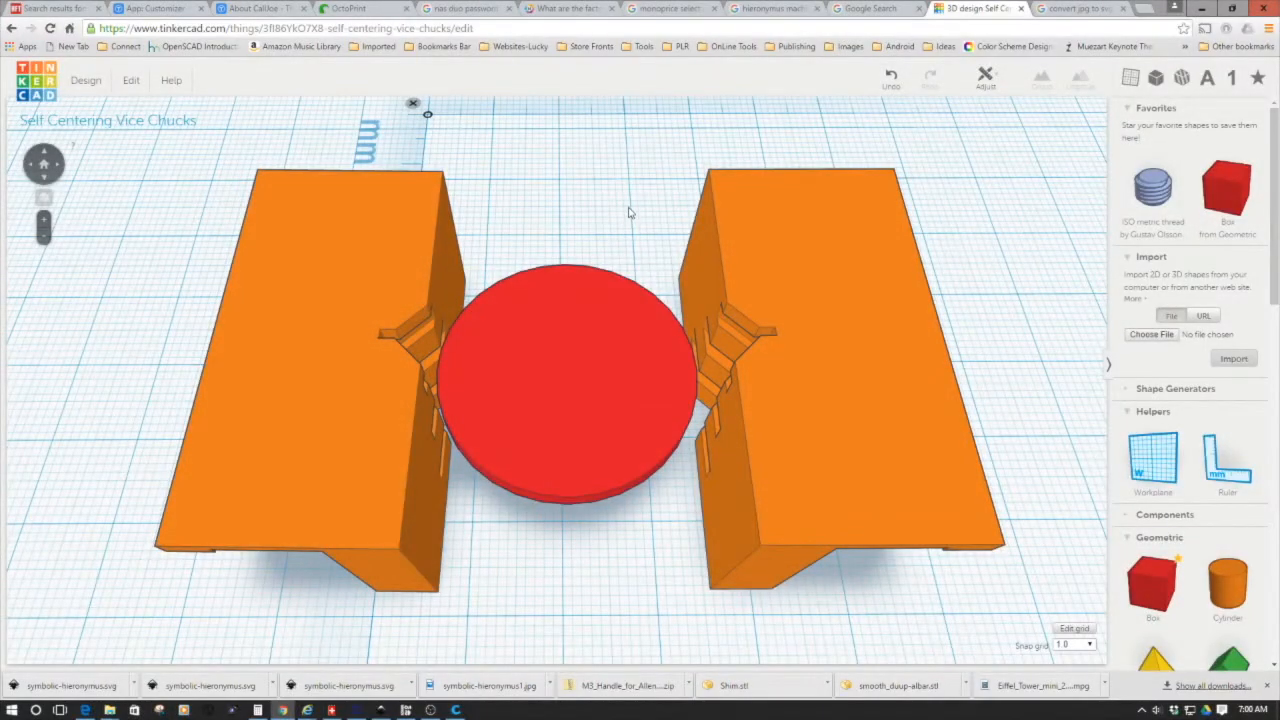
mouse_move(623, 218)
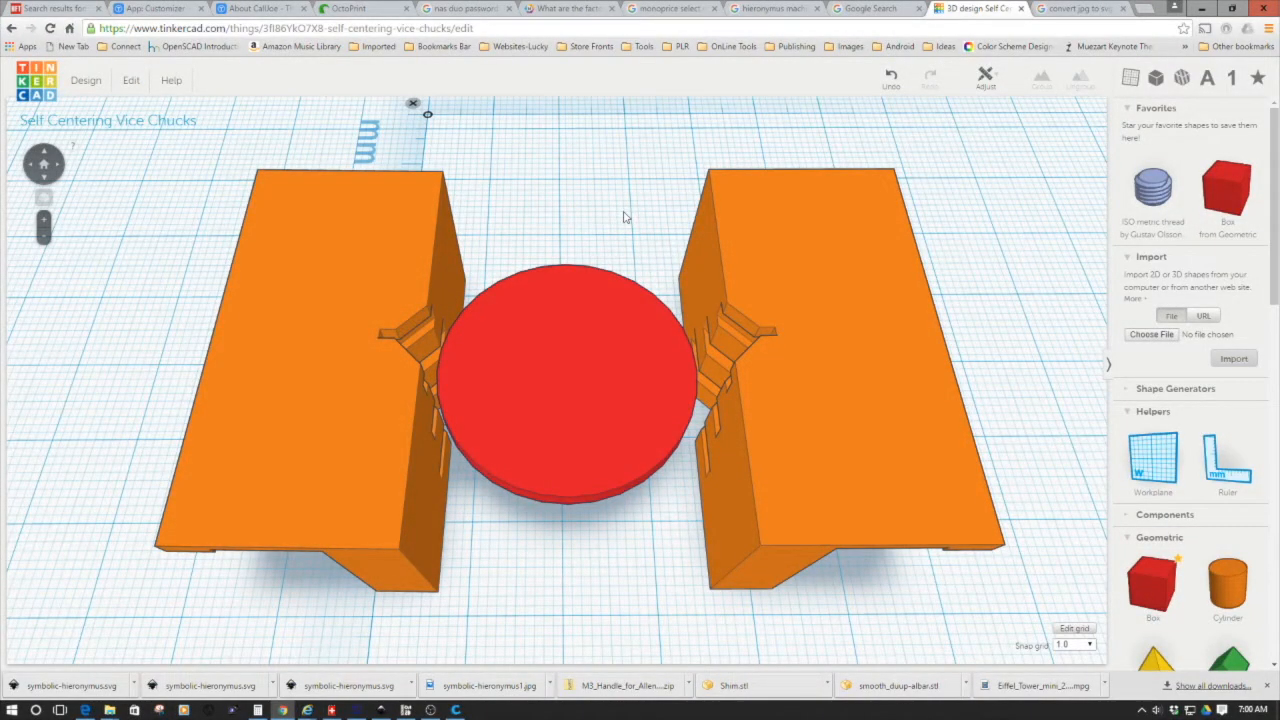
mouse_move(539, 244)
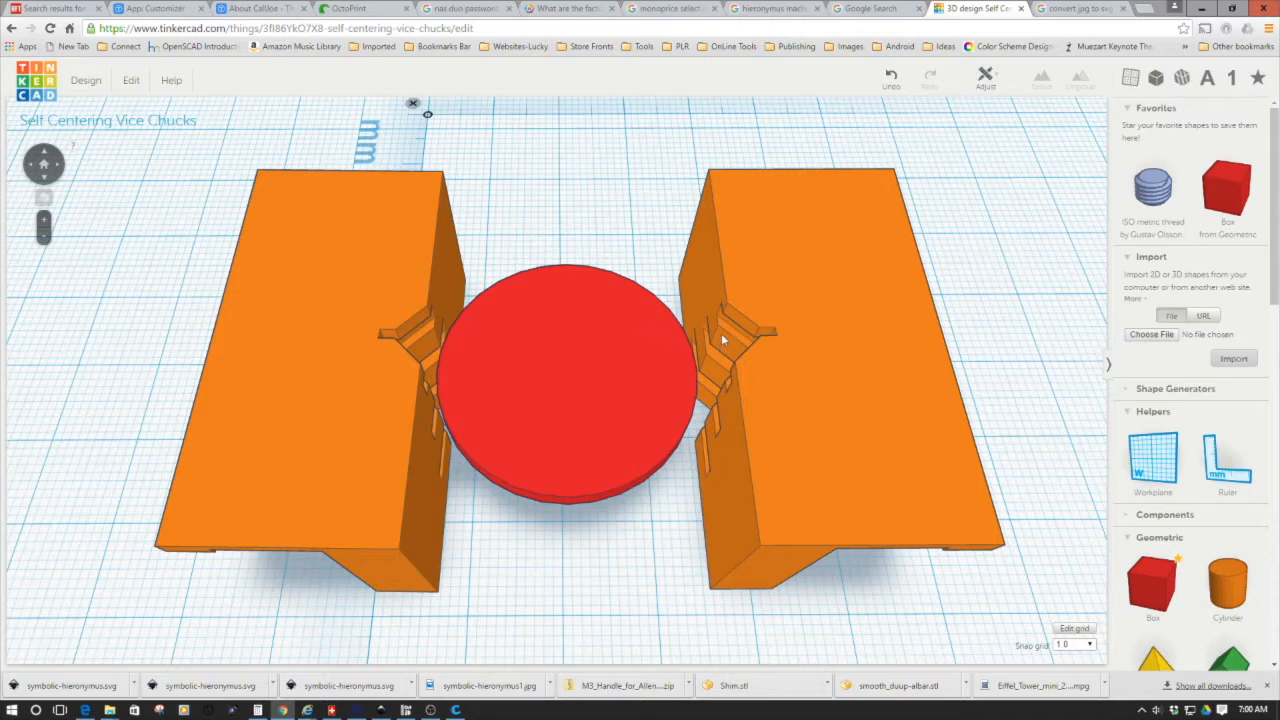
mouse_move(717, 338)
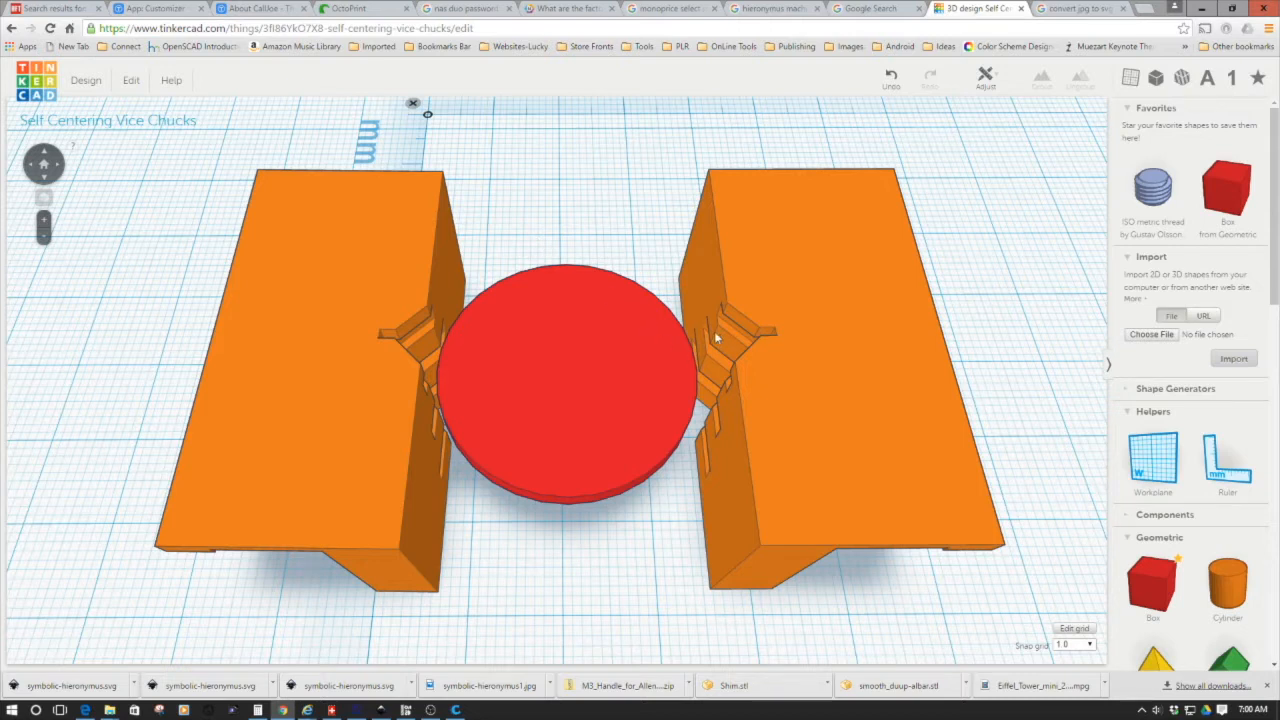
mouse_move(455, 299)
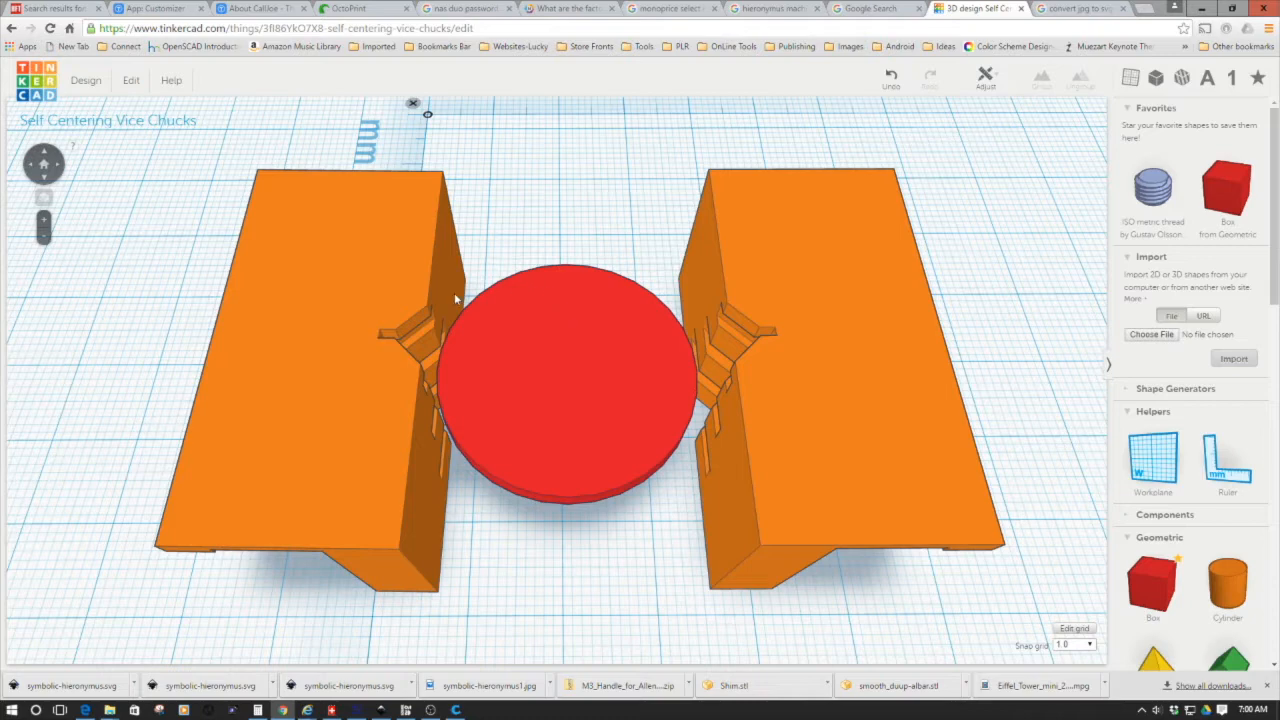
mouse_move(595, 353)
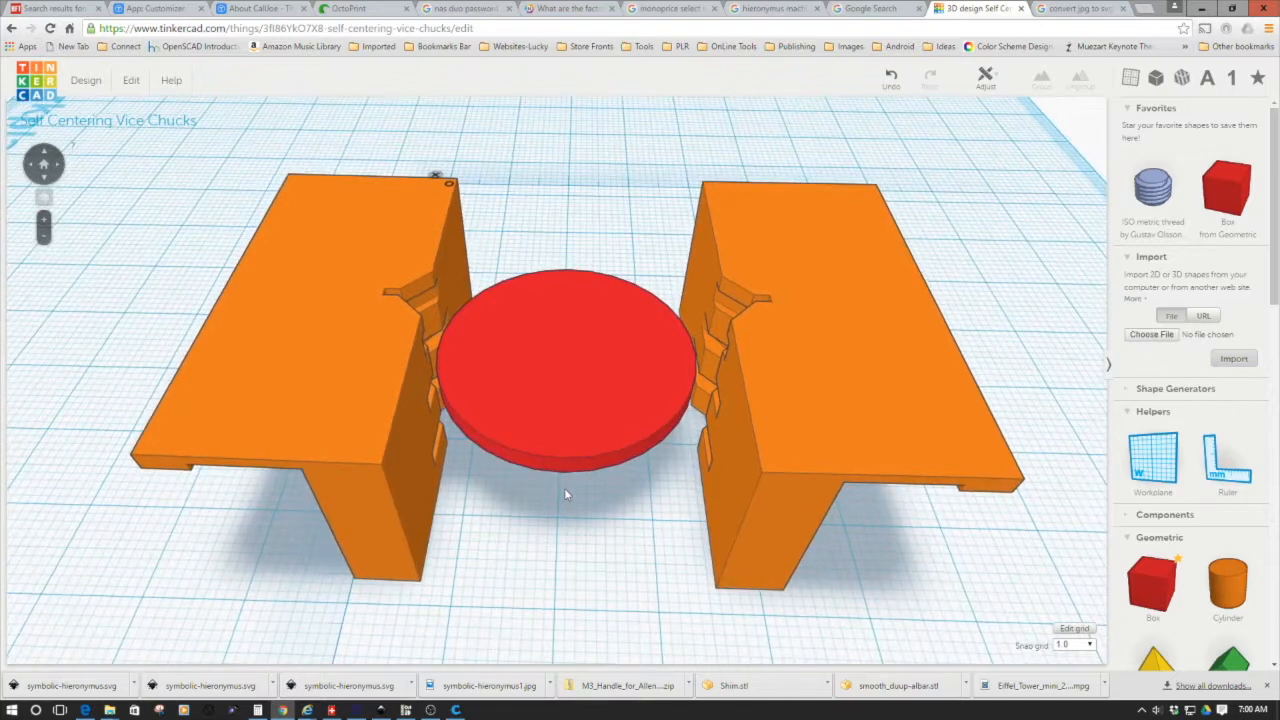
mouse_move(740, 323)
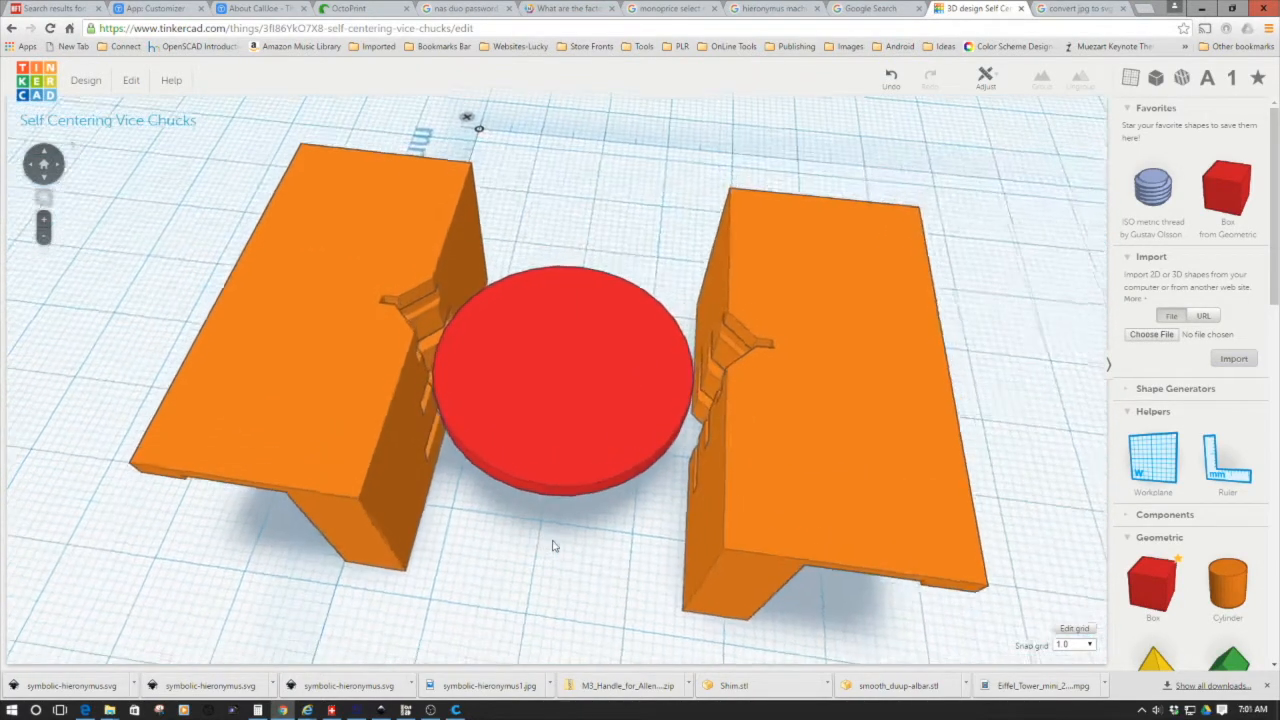
- Check the red coin disk, make the test cylinder a hole, and set snap grid to 0.25
left_click_drag(555, 546, 518, 548)
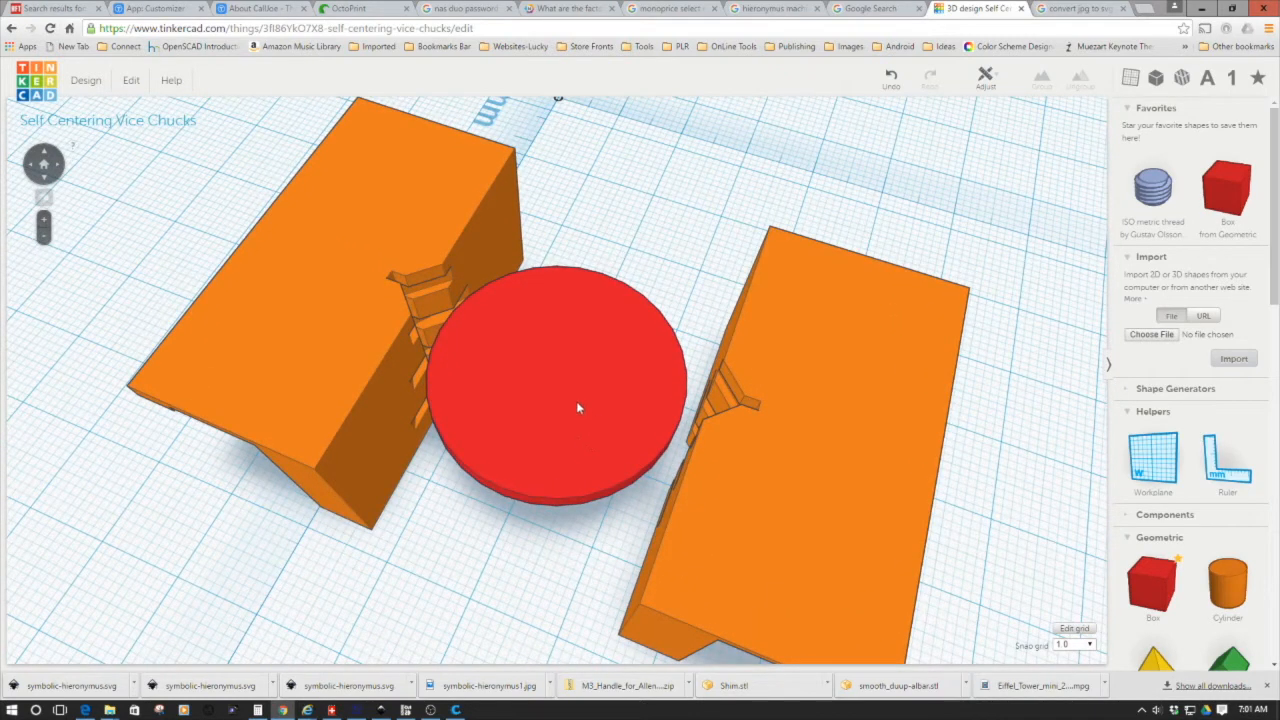
left_click(557, 390)
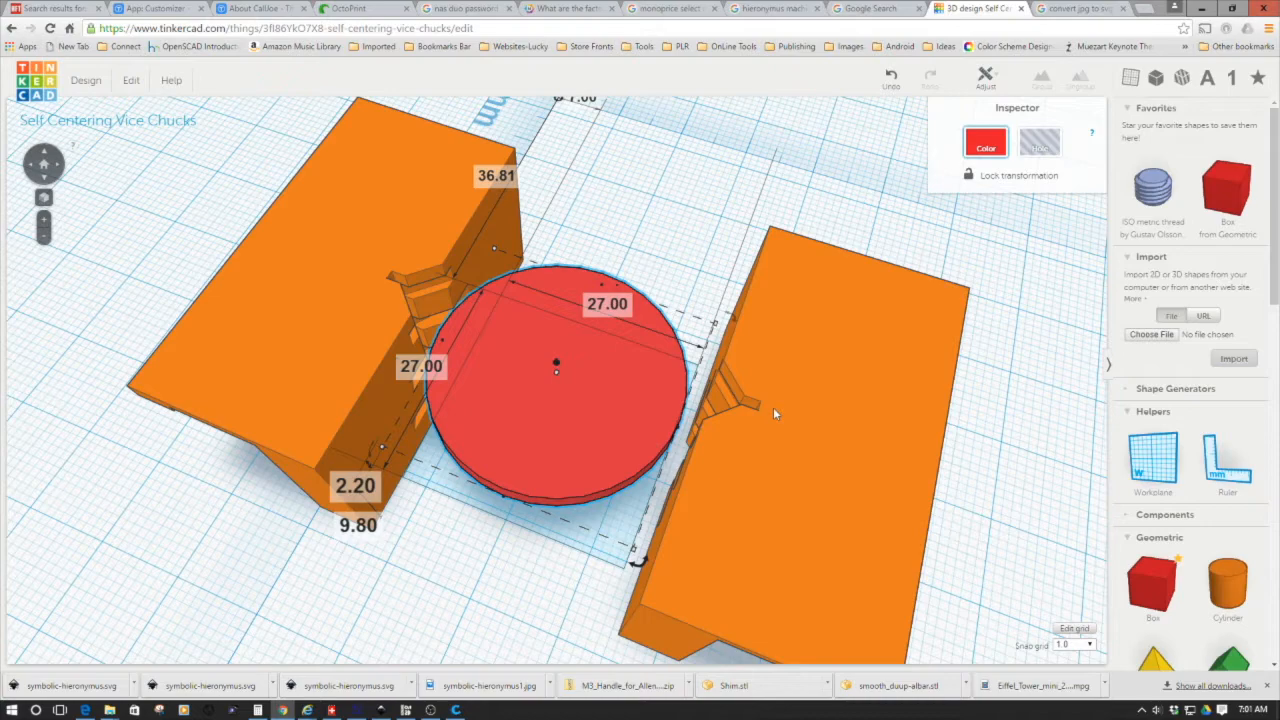
mouse_move(475, 587)
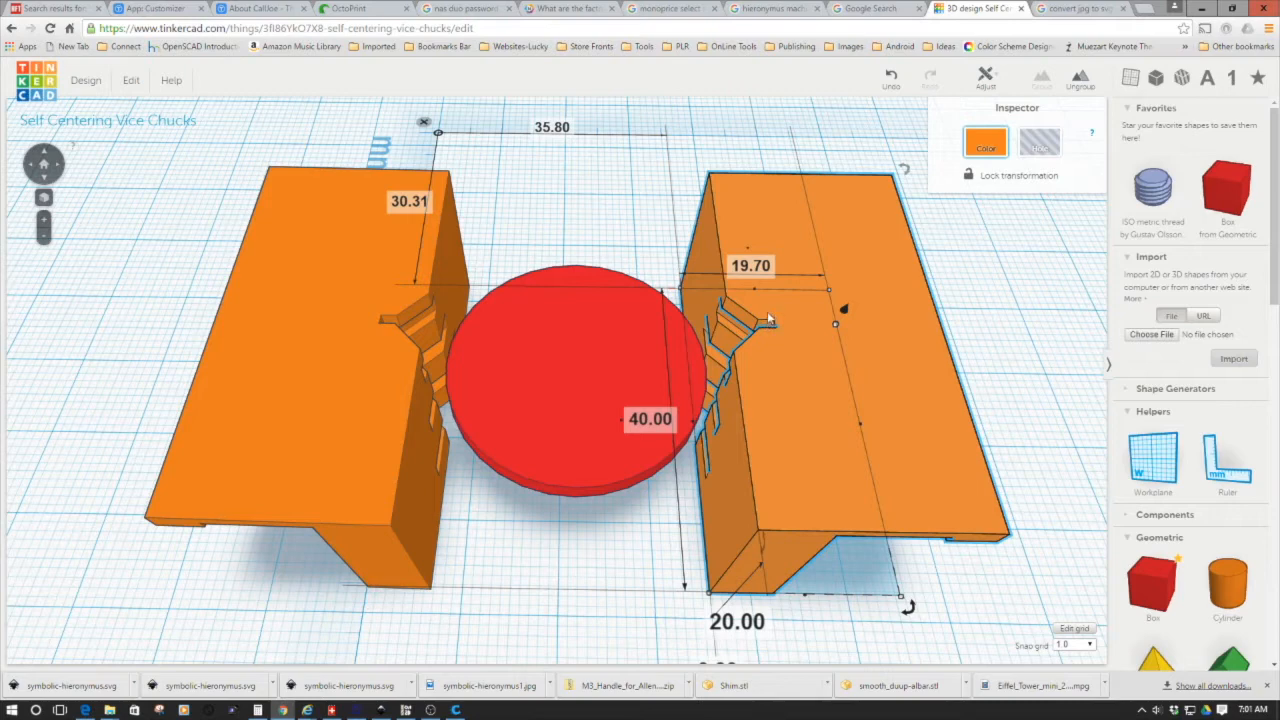
mouse_move(335, 307)
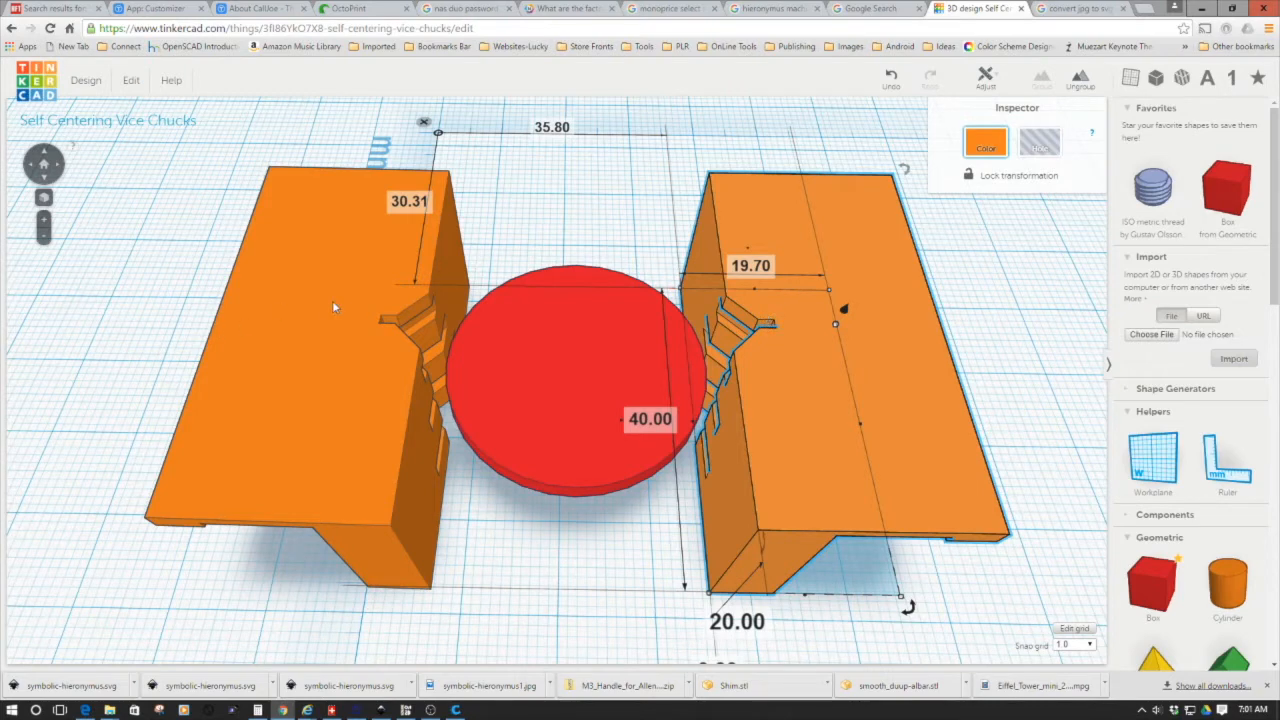
mouse_move(385, 324)
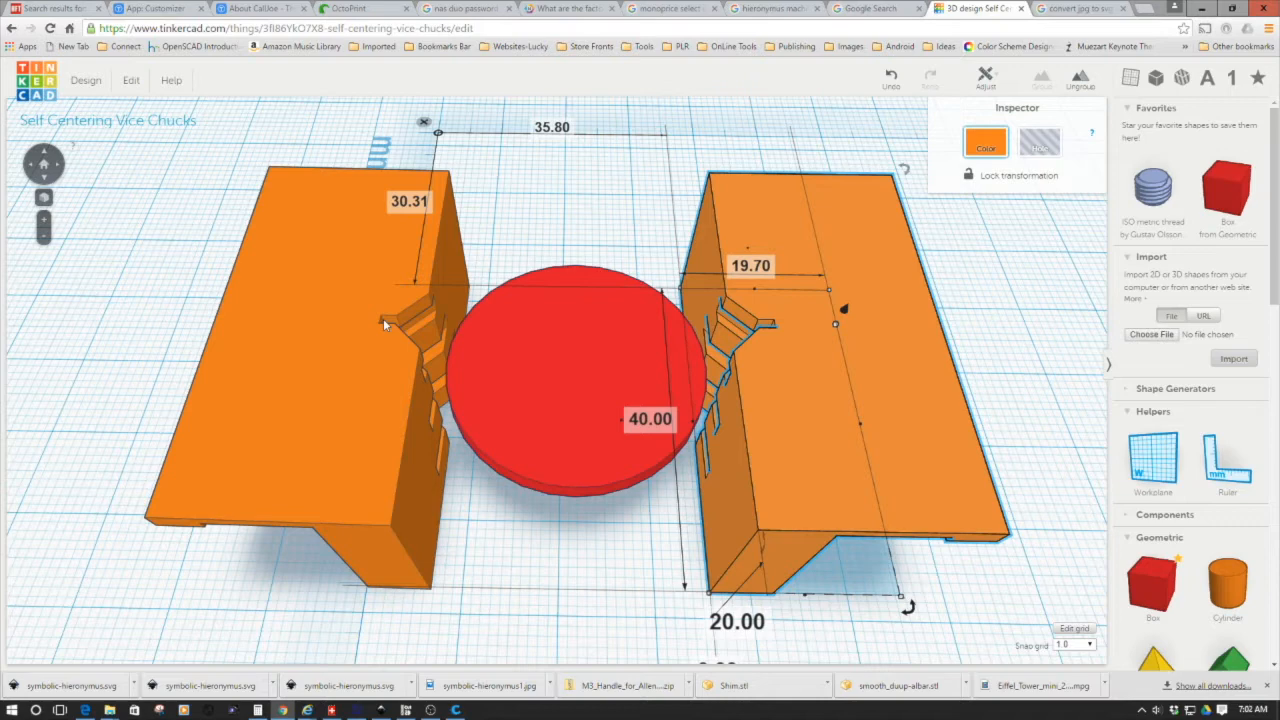
mouse_move(376, 298)
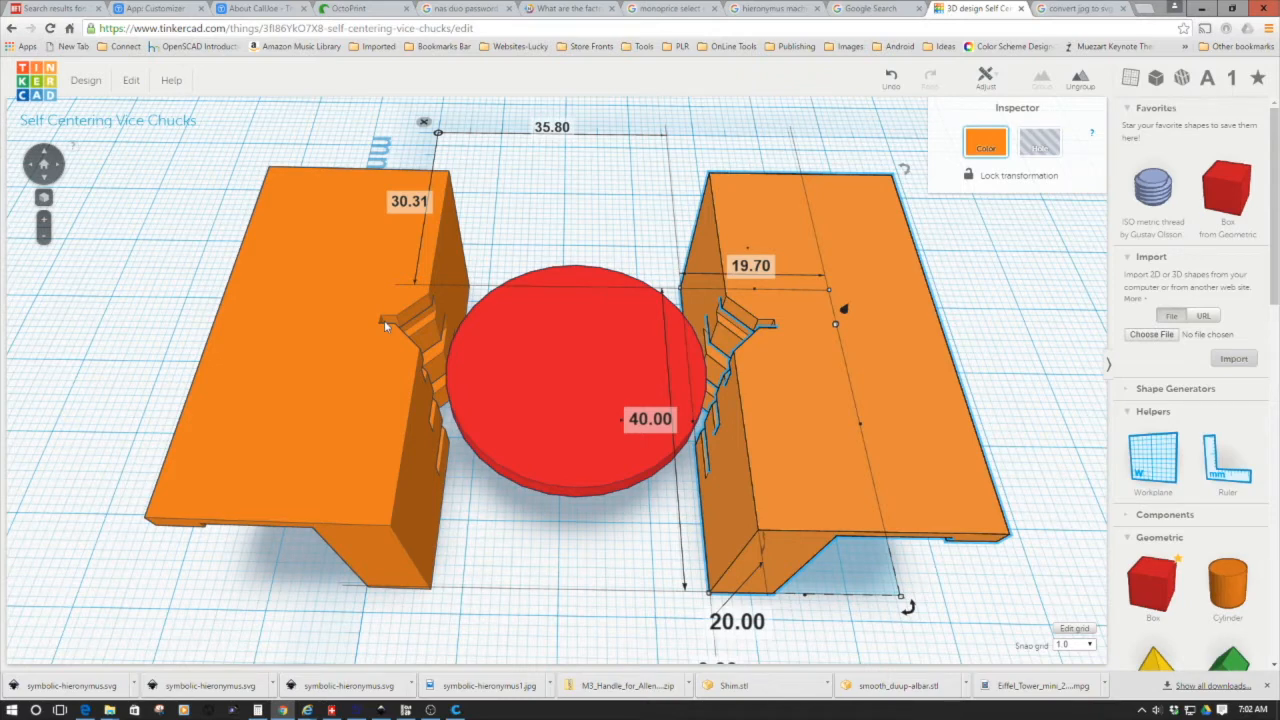
mouse_move(583, 365)
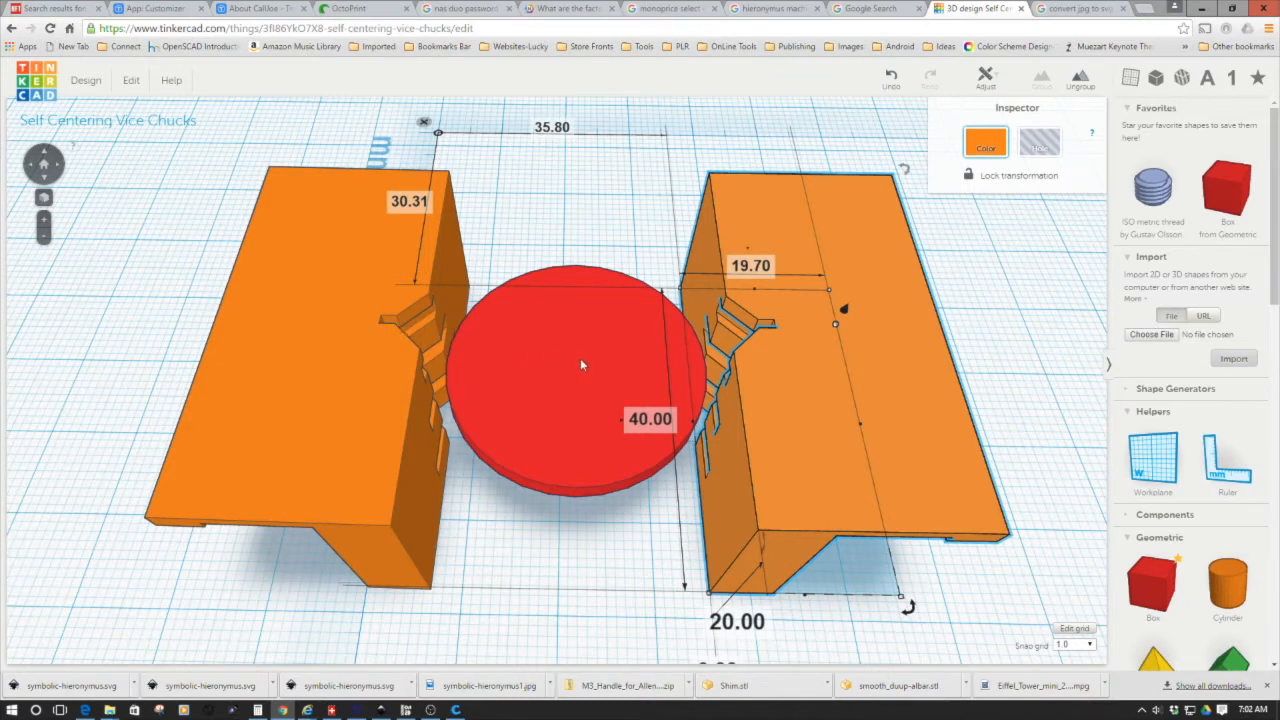
mouse_move(585, 390)
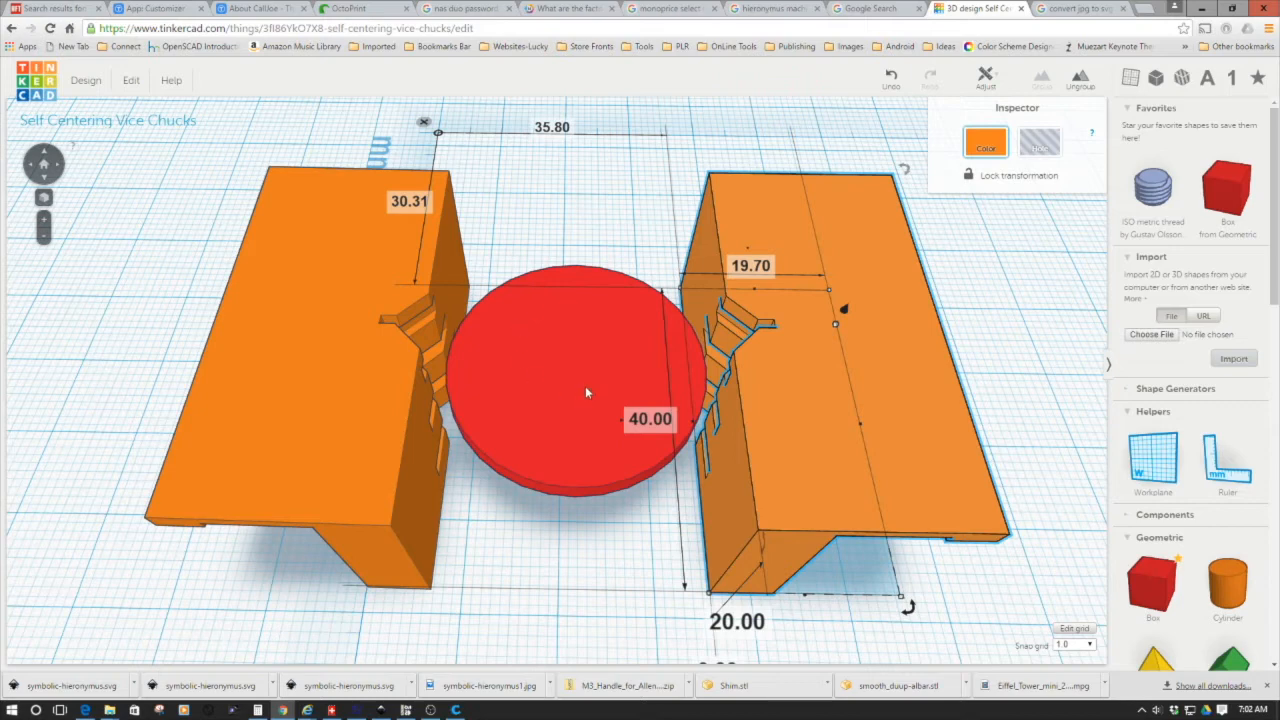
mouse_move(557, 359)
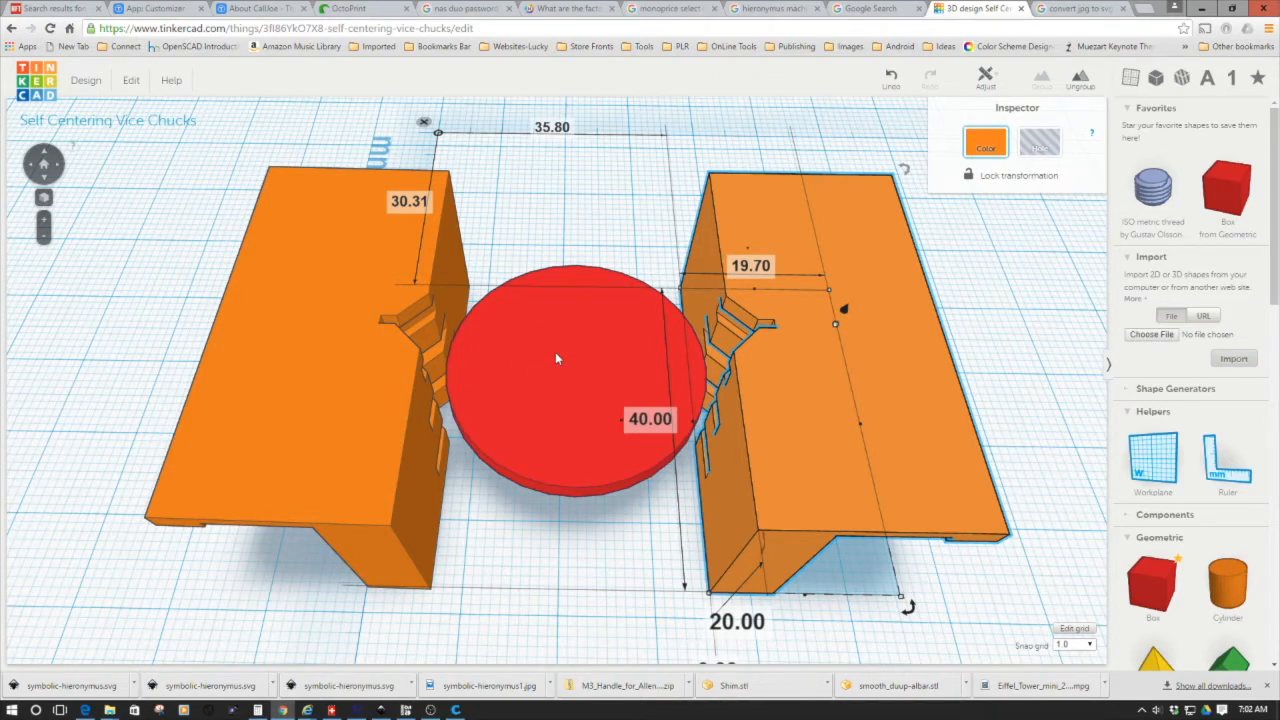
mouse_move(595, 291)
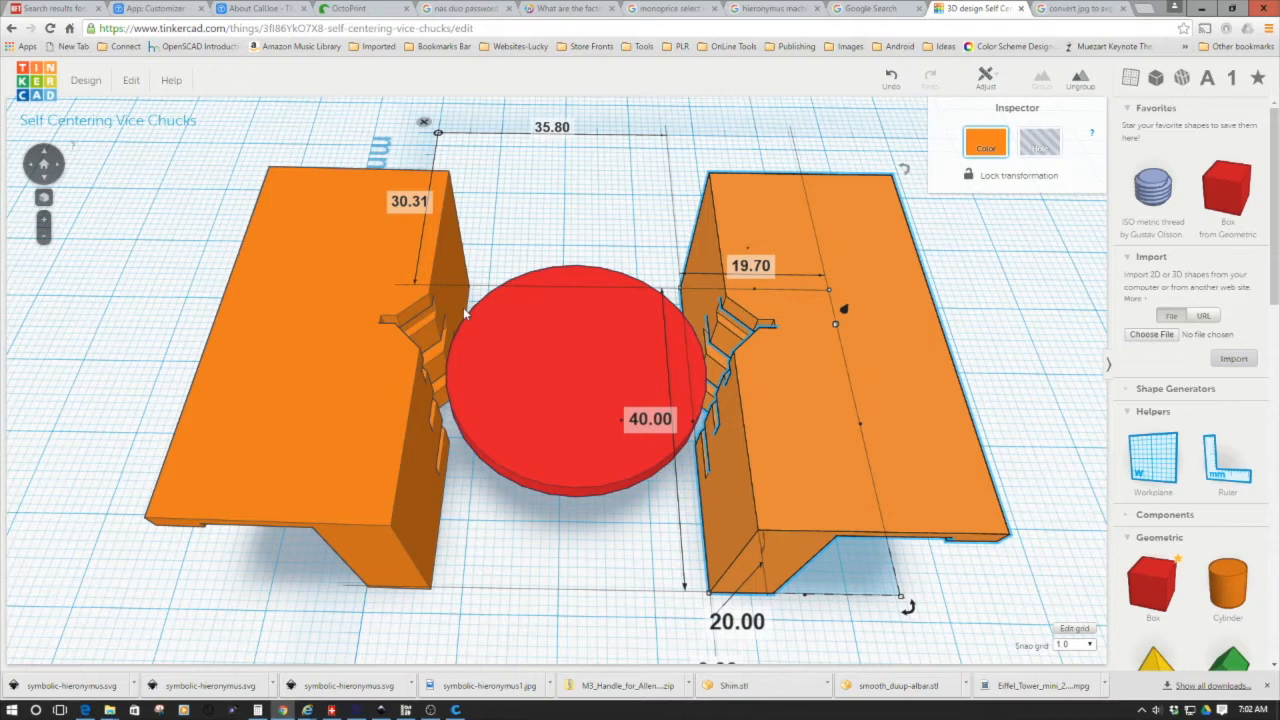
mouse_move(480, 357)
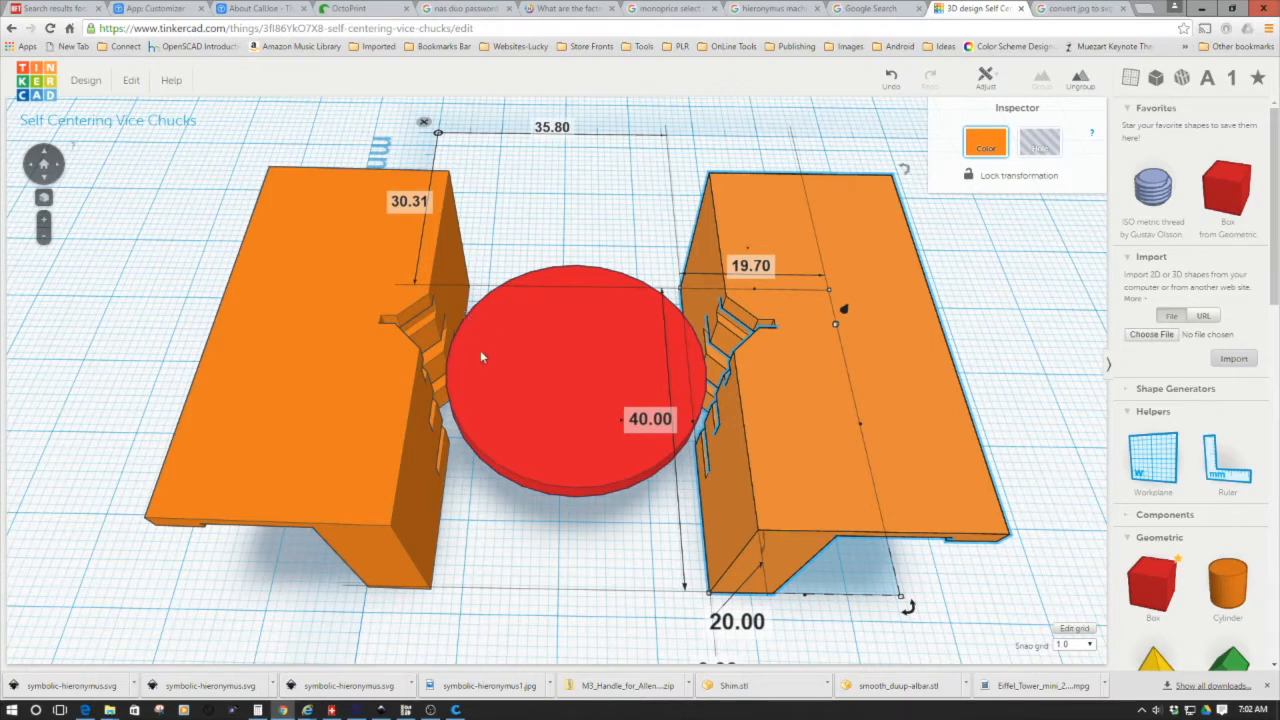
mouse_move(705, 337)
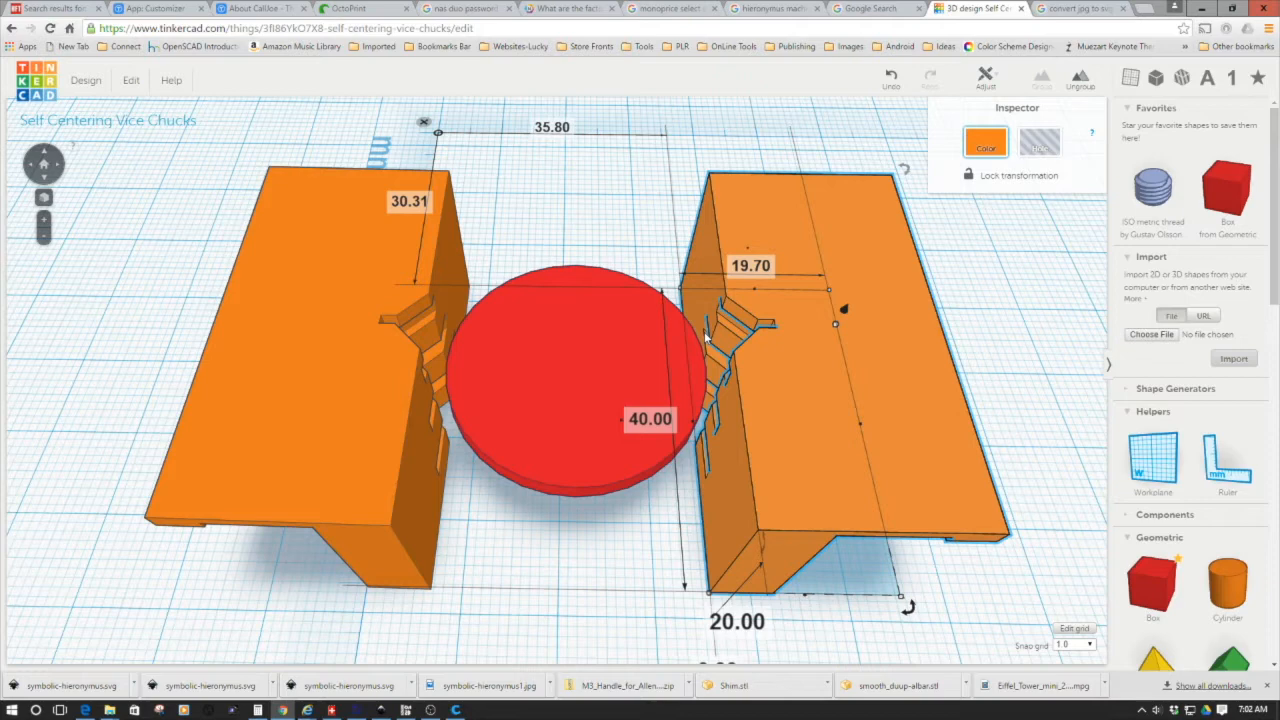
mouse_move(640, 415)
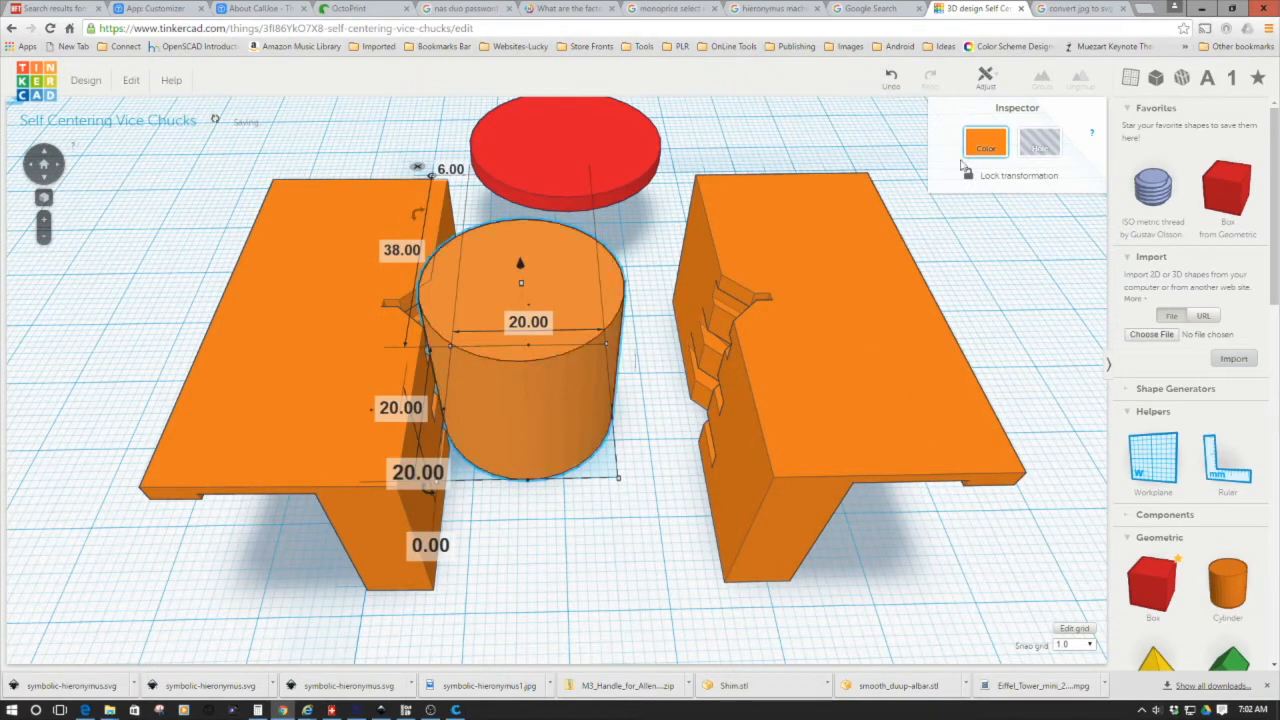
left_click(986, 142)
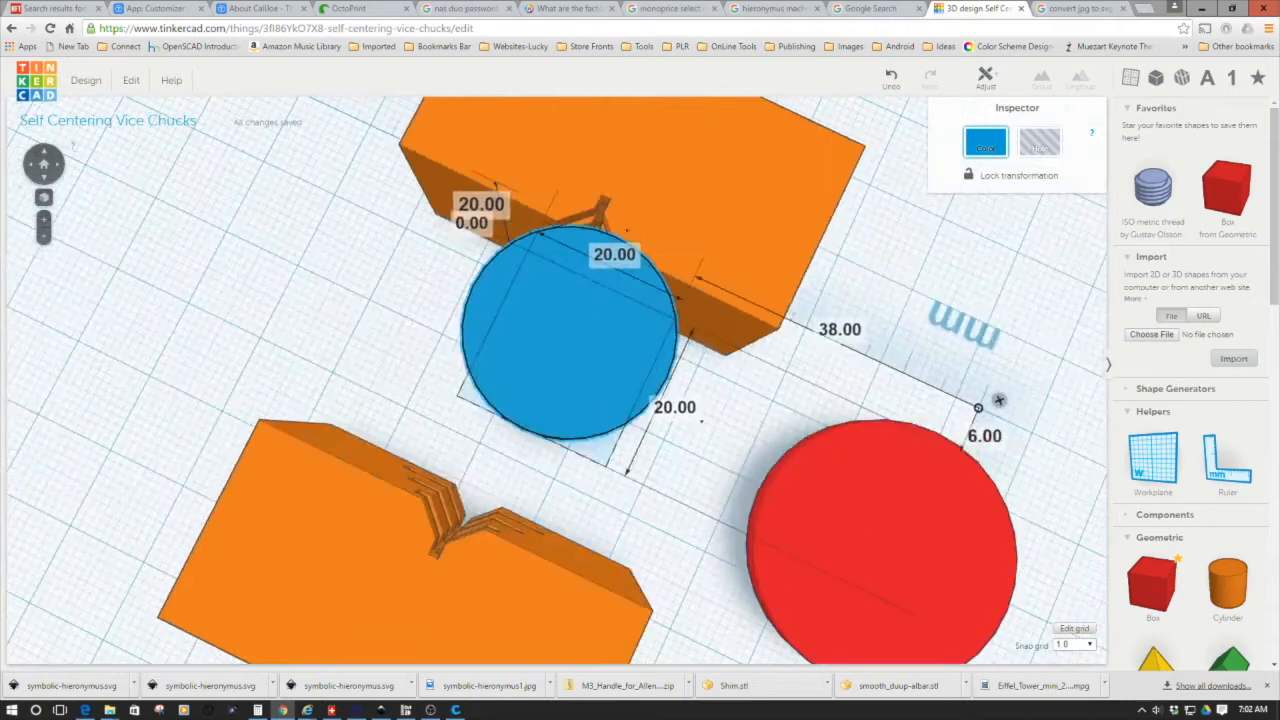
right_click(587, 418)
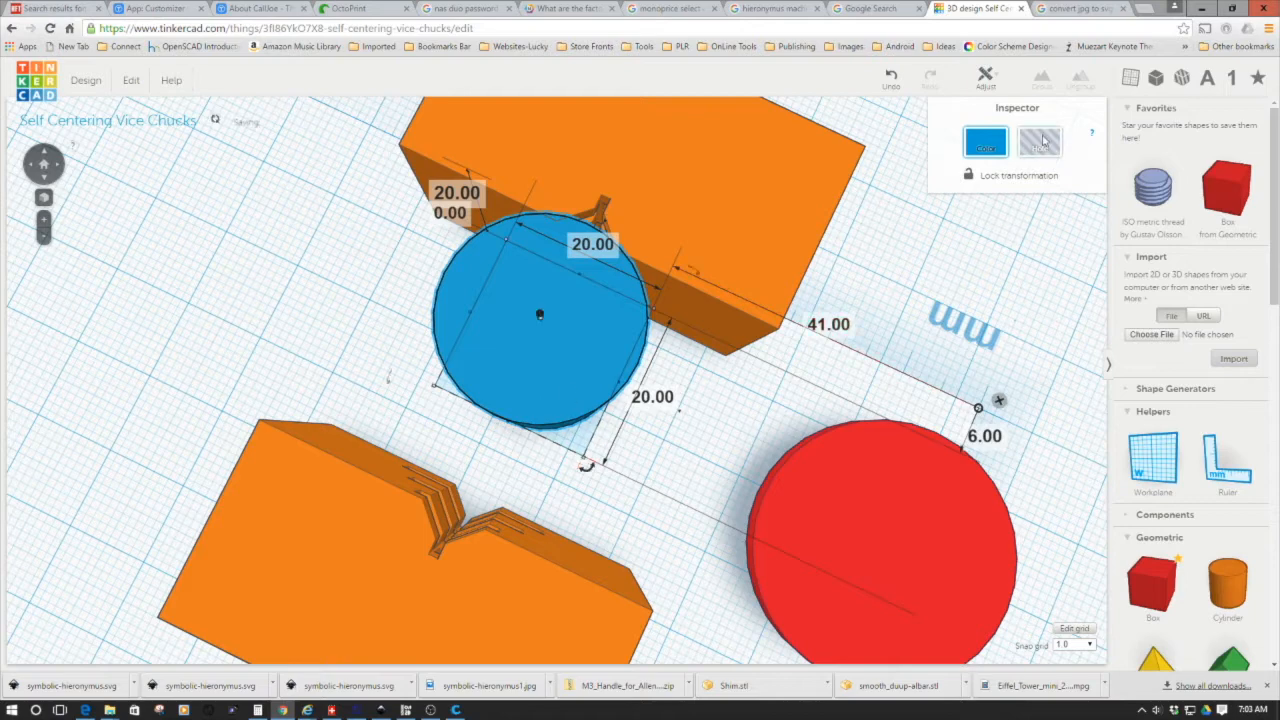
left_click(1040, 141)
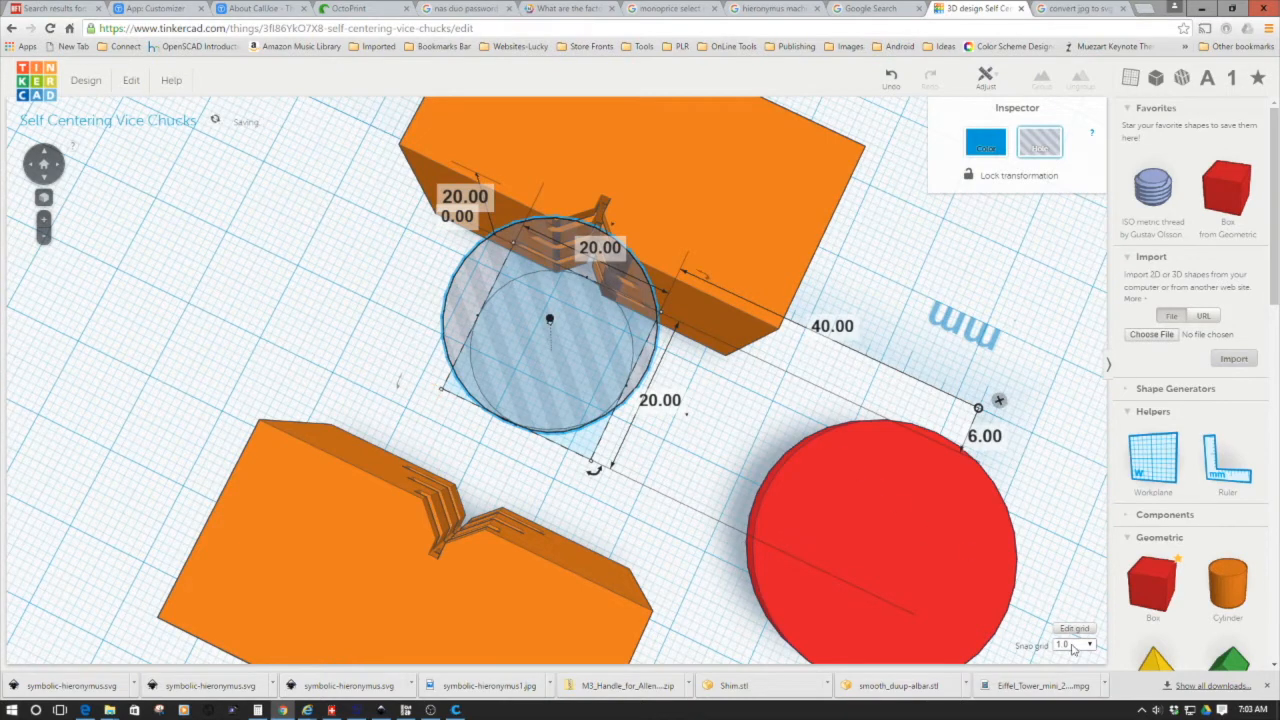
left_click(1070, 644)
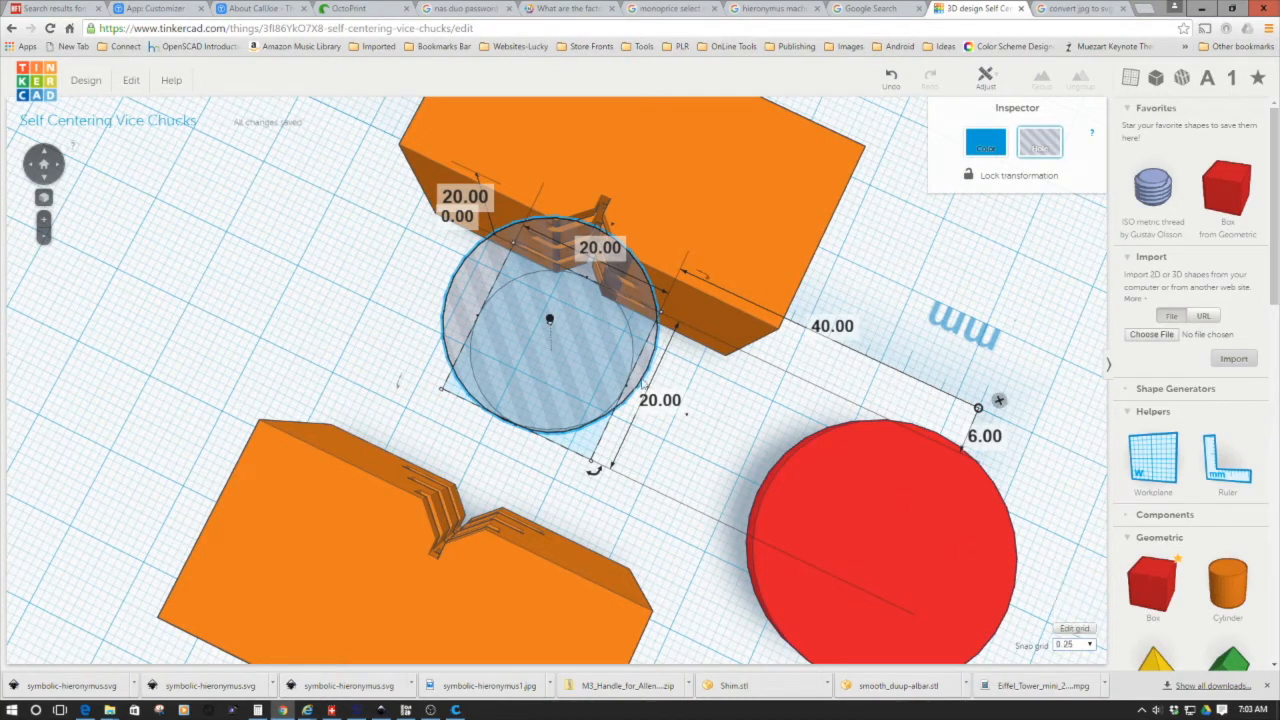